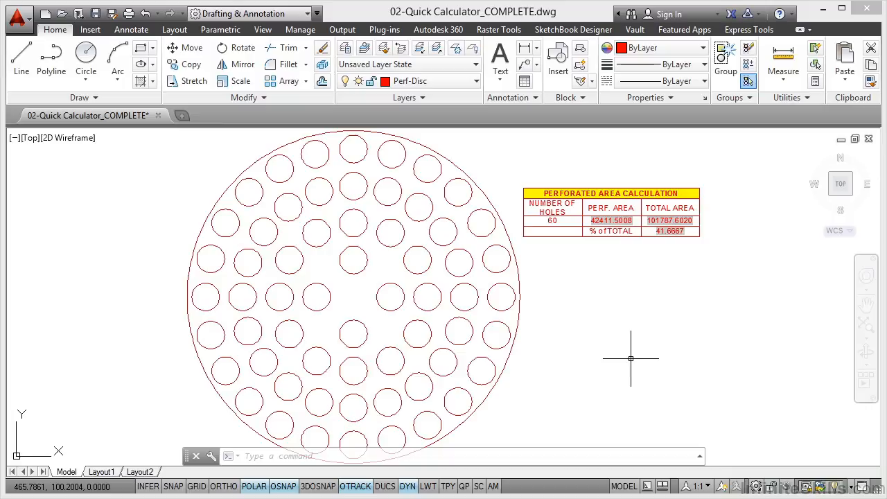
mouse_move(632, 341)
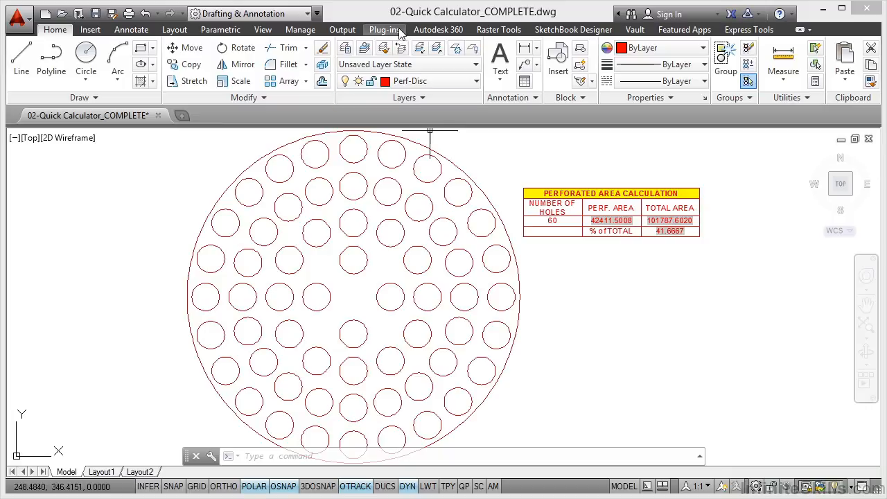
mouse_move(499, 63)
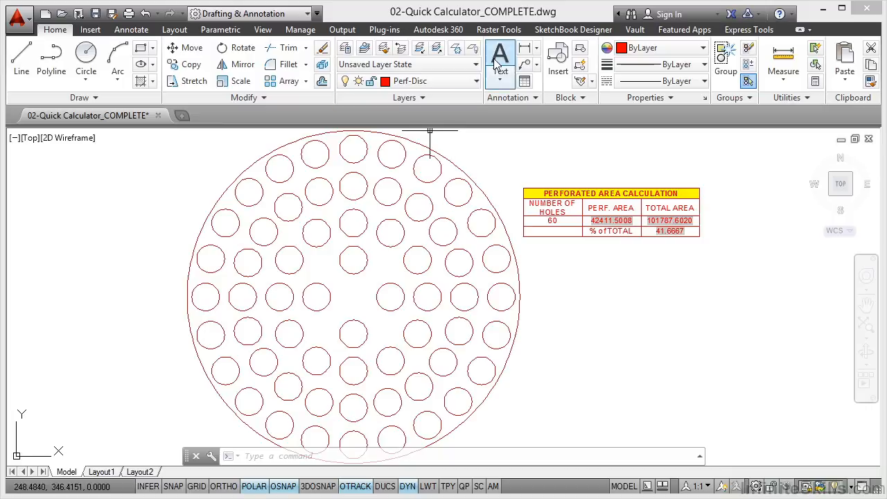
mouse_move(579, 285)
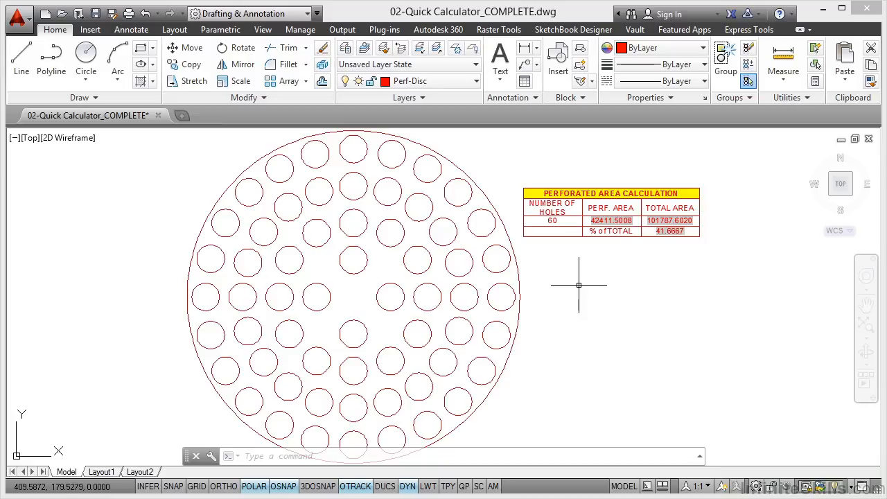
mouse_move(665, 277)
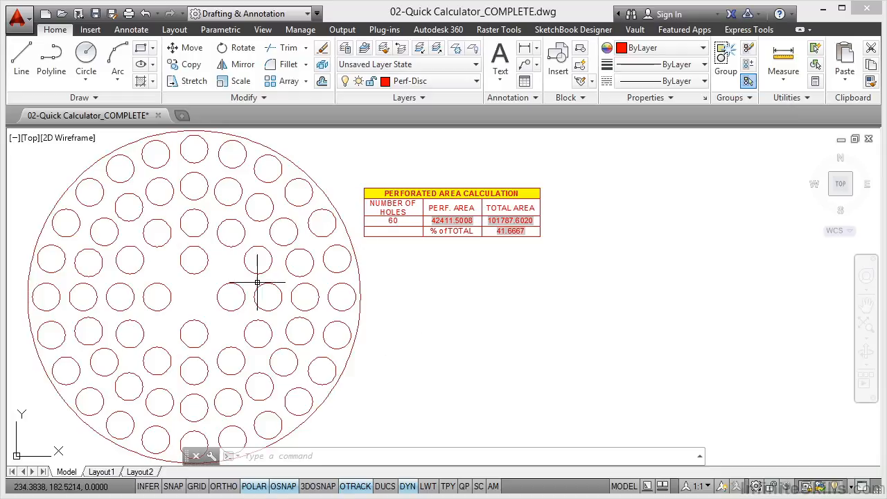
mouse_move(414, 331)
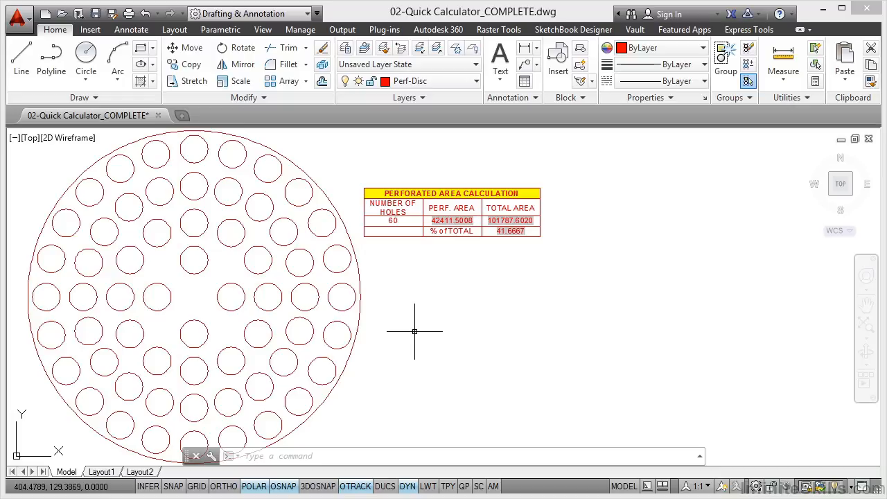
mouse_move(347, 297)
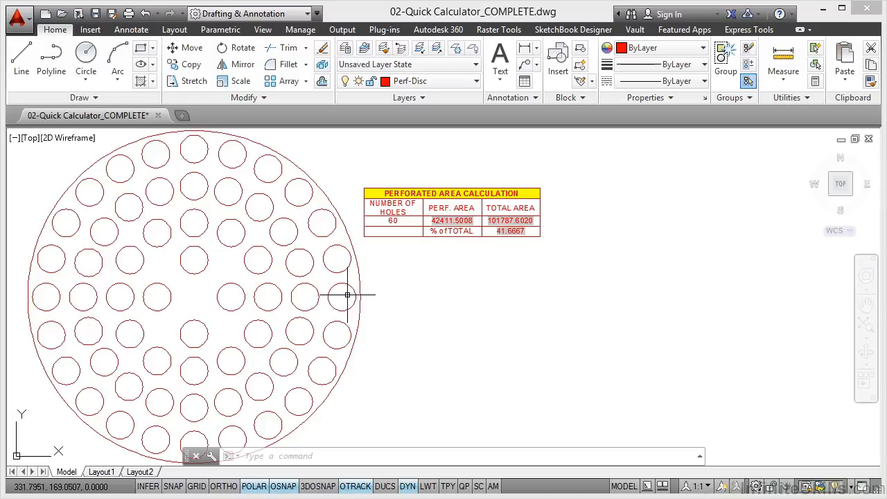
mouse_move(321, 260)
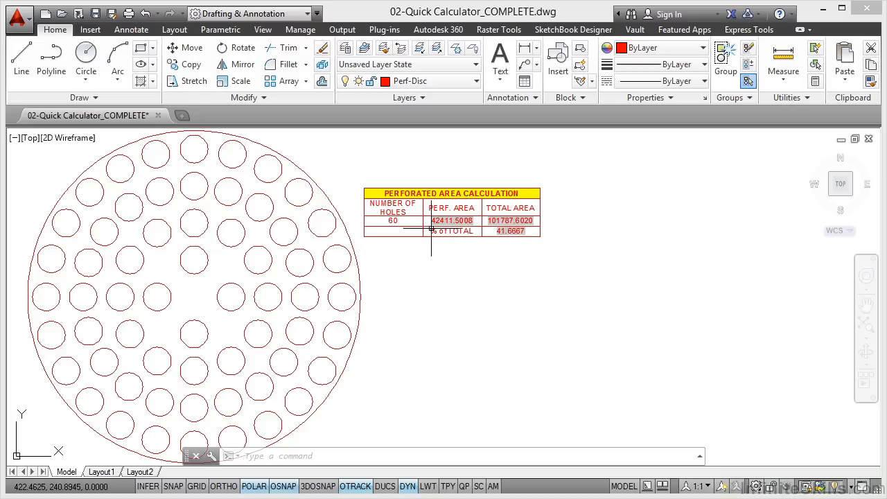
mouse_move(441, 230)
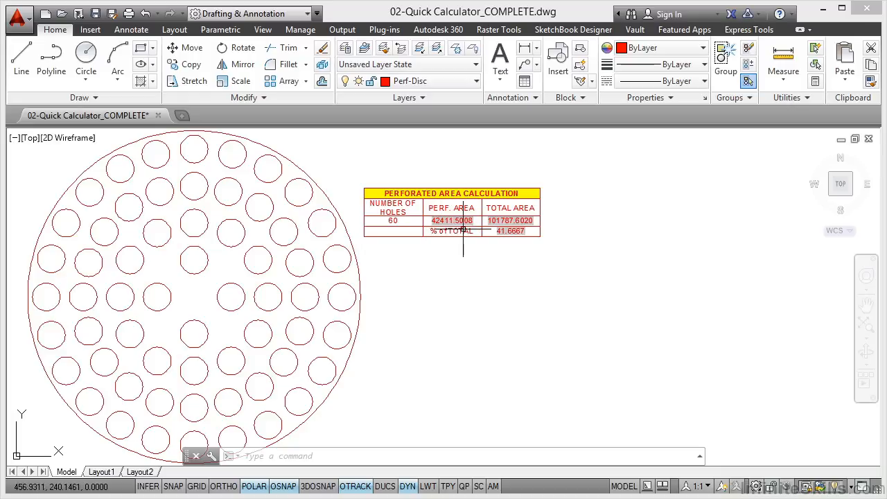
mouse_move(326, 276)
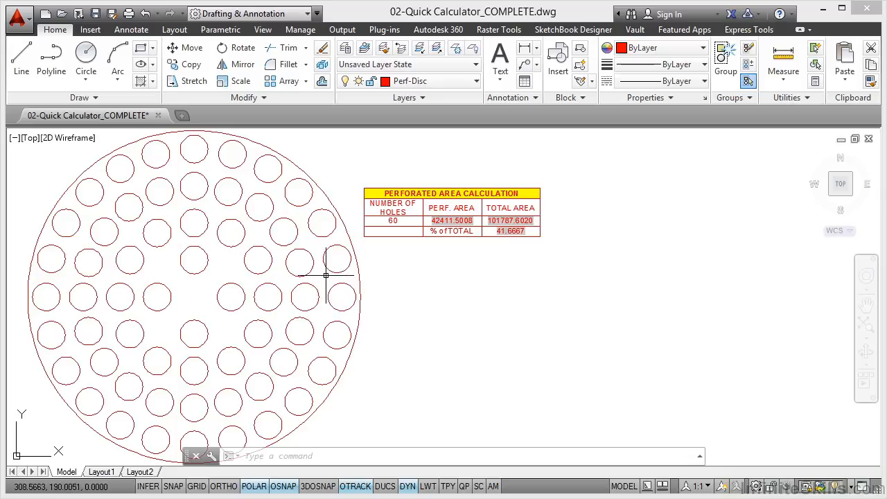
mouse_move(444, 306)
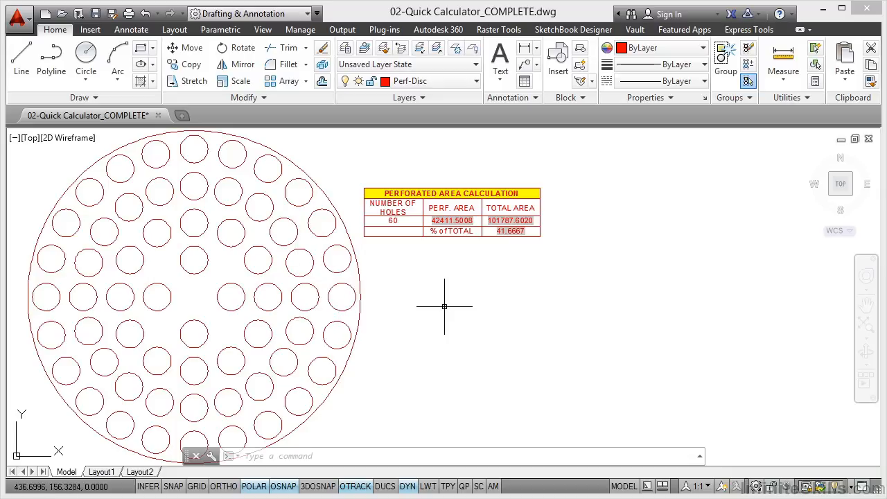
mouse_move(515, 221)
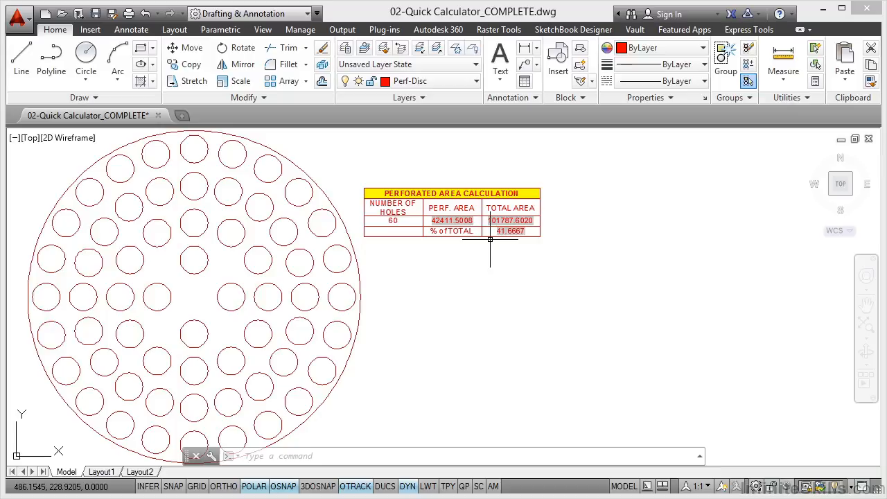
mouse_move(507, 208)
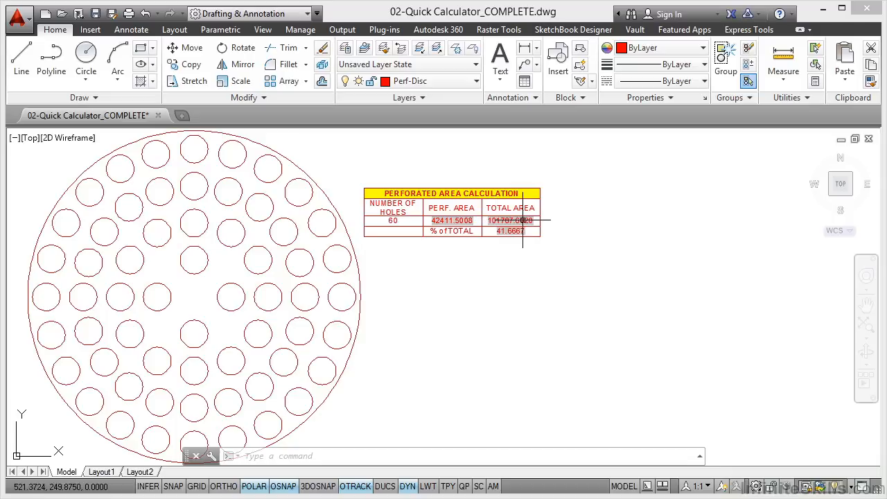
mouse_move(452, 219)
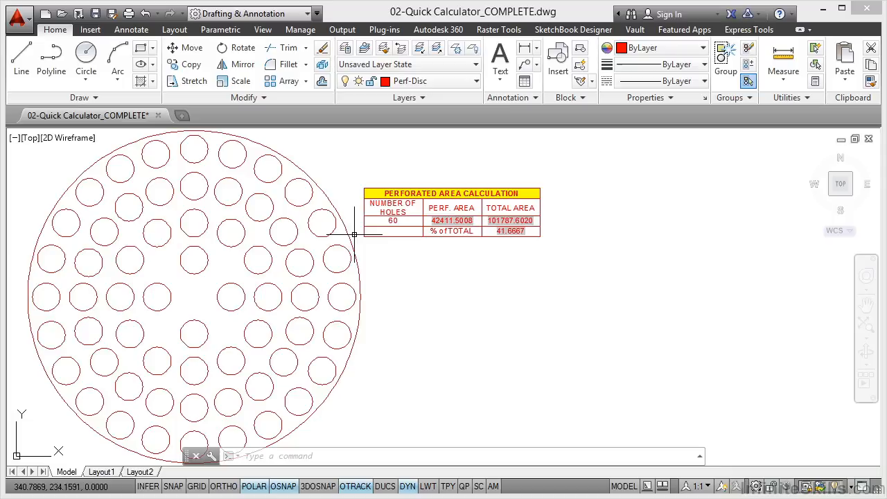
mouse_move(386, 255)
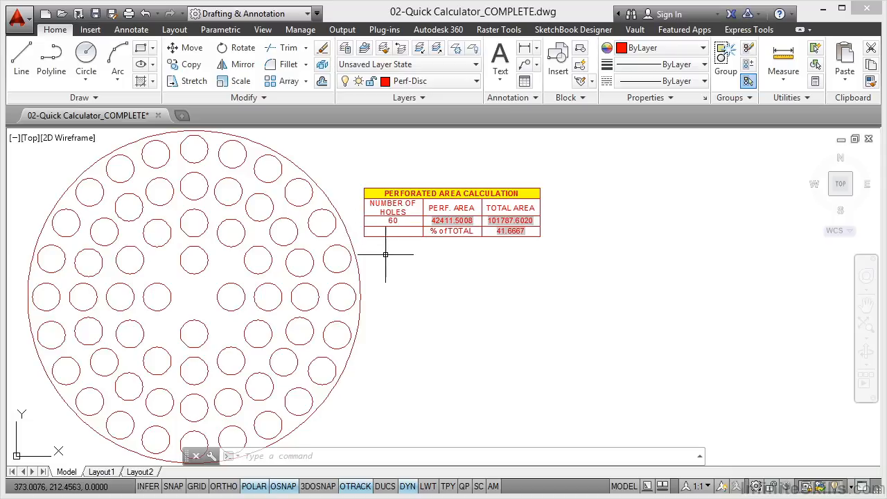
mouse_move(404, 252)
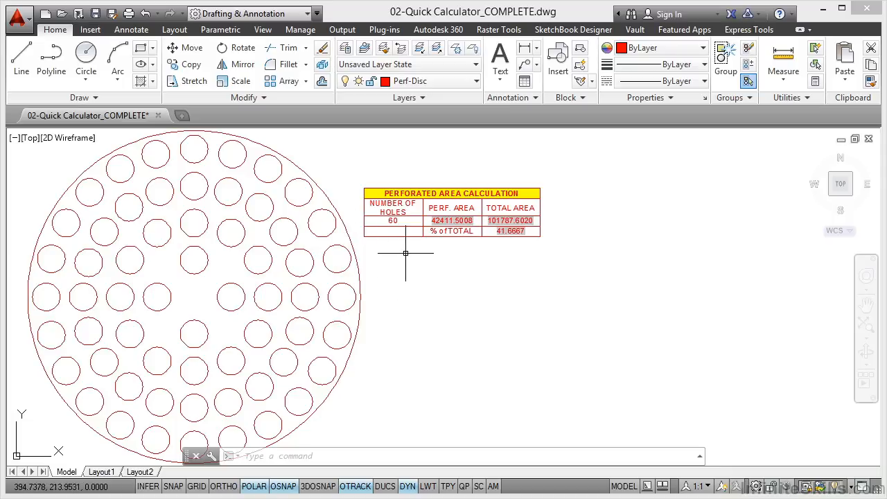
mouse_move(507, 284)
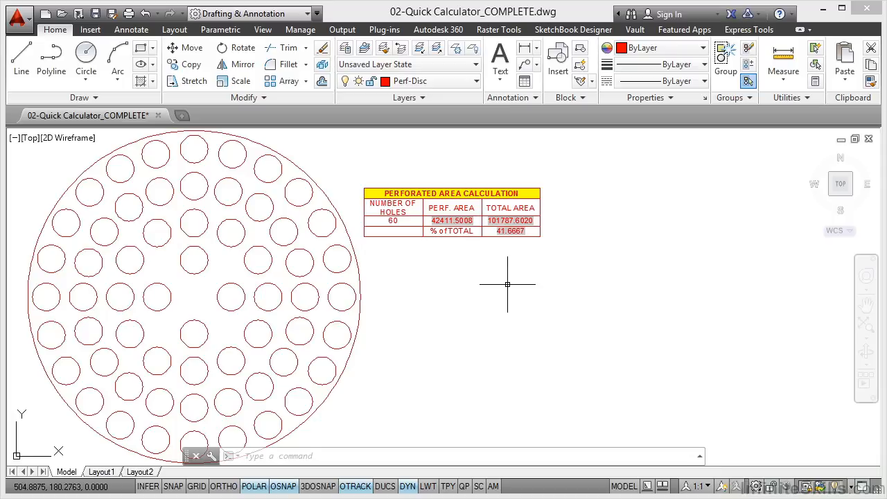
mouse_move(595, 269)
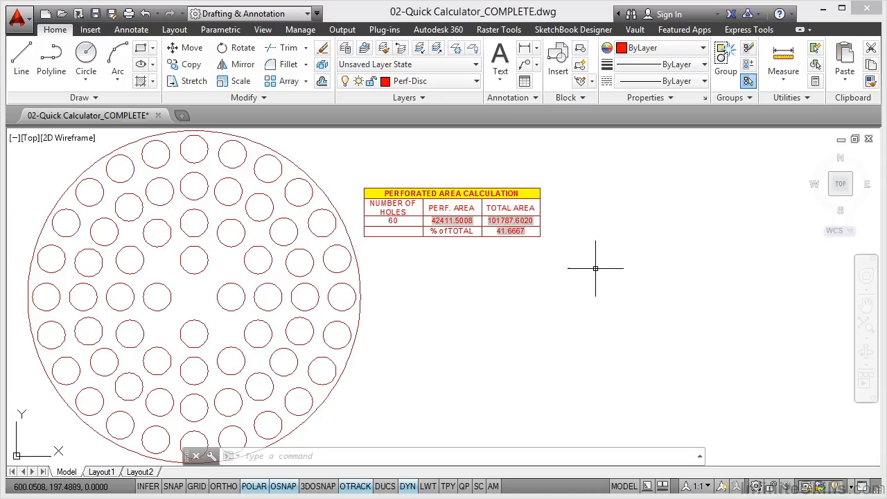
mouse_move(815, 80)
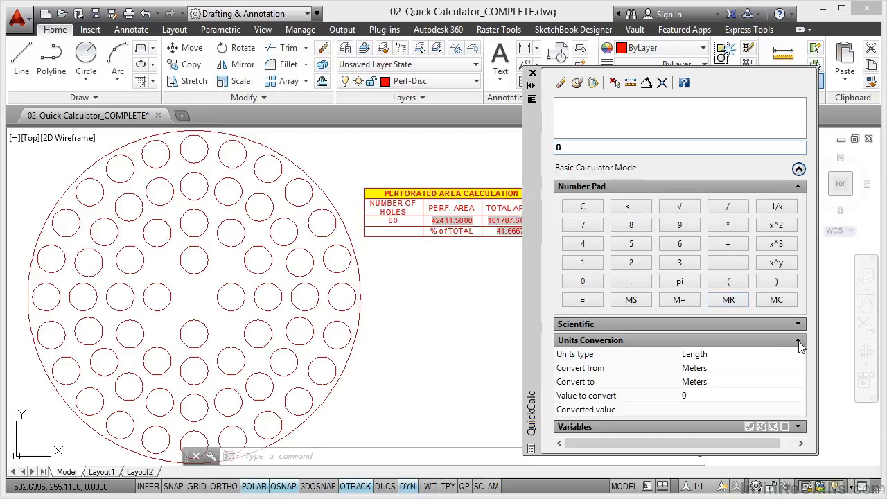
Collapse QuickCalc to Basic Calculator Mode beside the disc drawing
click(798, 169)
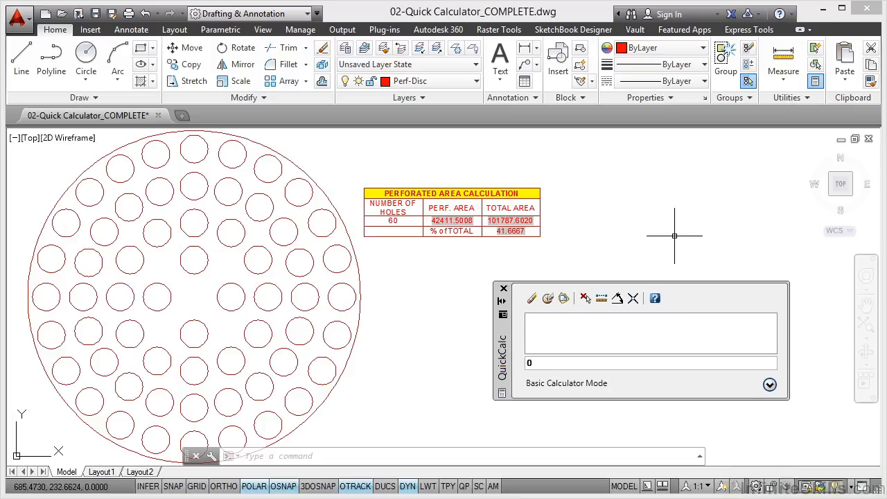
mouse_move(673, 235)
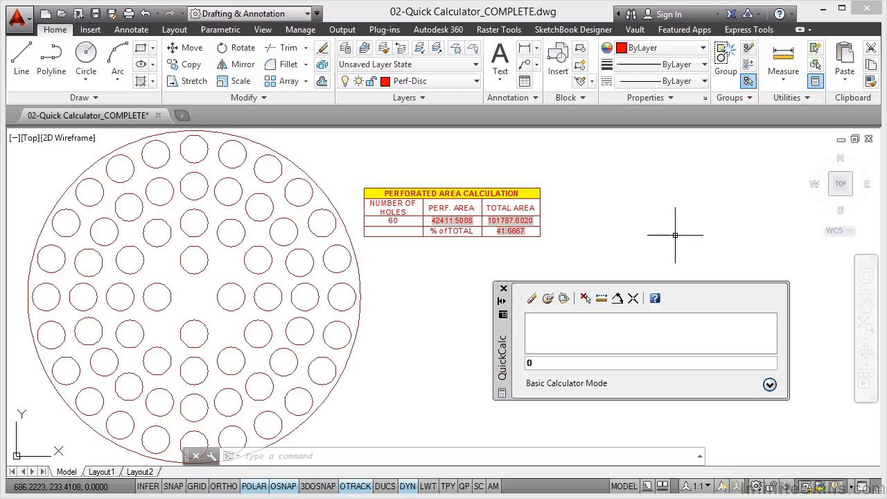
mouse_move(524, 210)
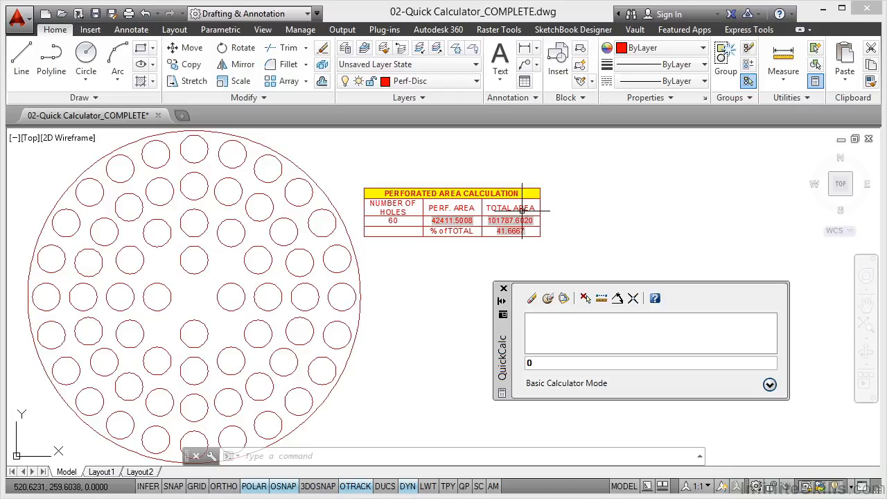
mouse_move(574, 236)
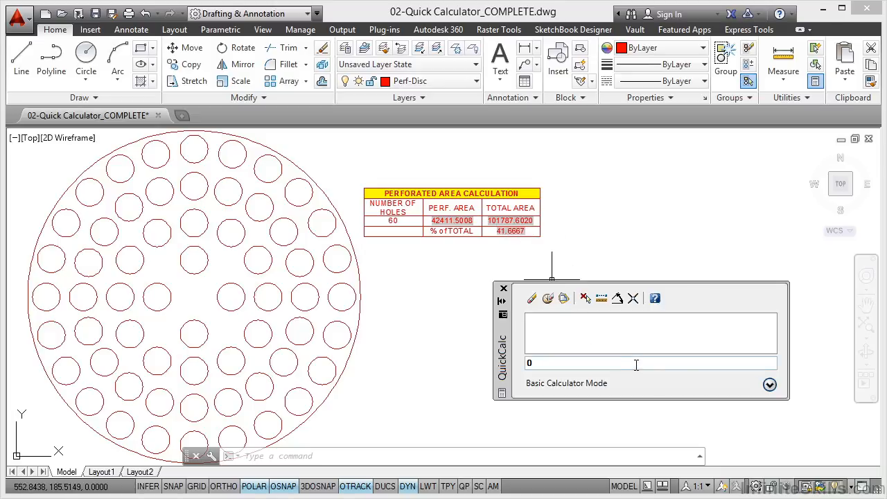
mouse_move(649, 262)
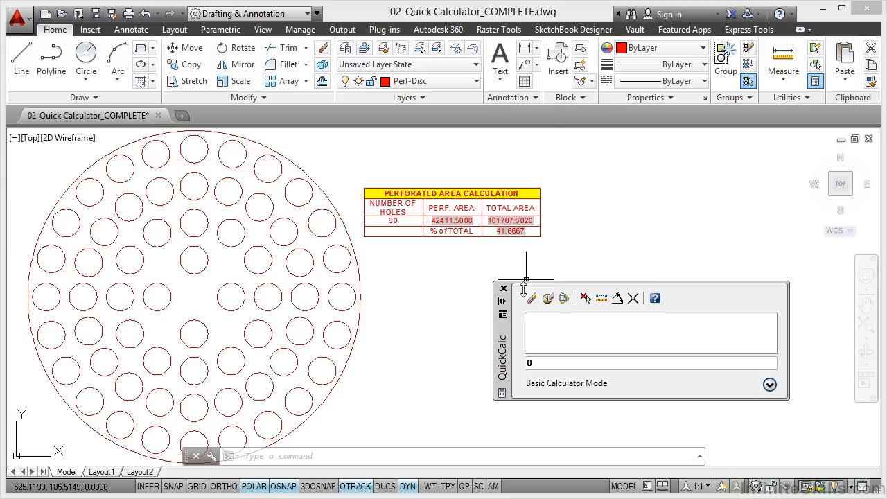
Select the disc's outer boundary circle and switch to the View ribbon
click(504, 287)
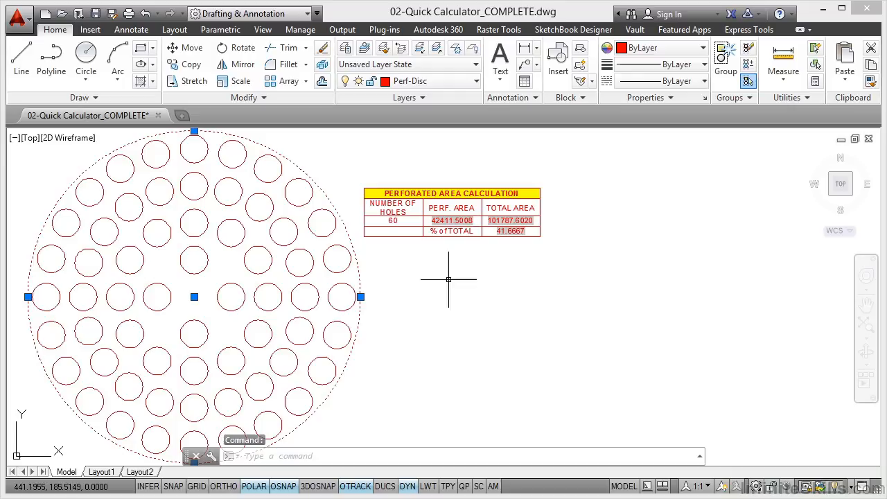
mouse_move(466, 286)
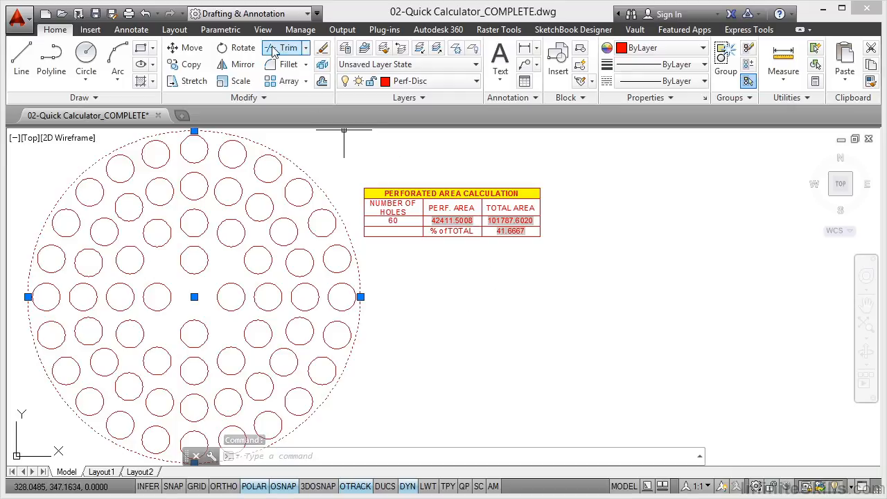
click(263, 29)
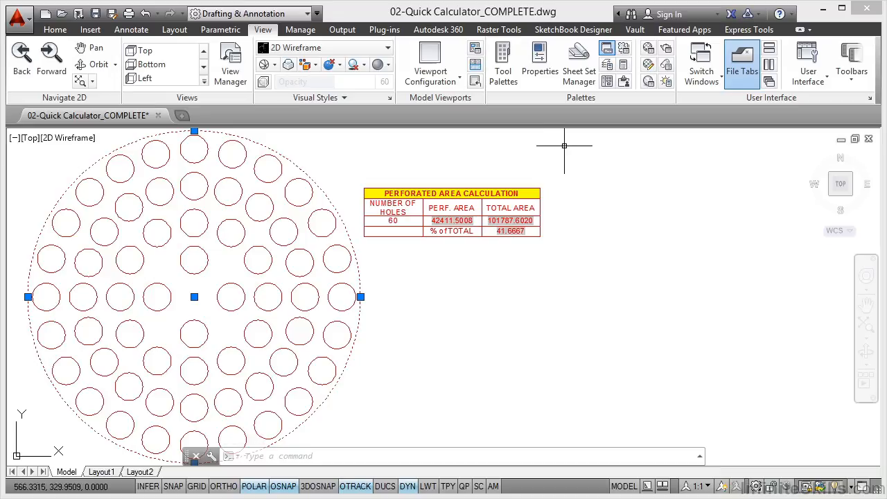
Show the outer circle's properties (radius 180, area 101787.602) and start editing its Area
click(539, 62)
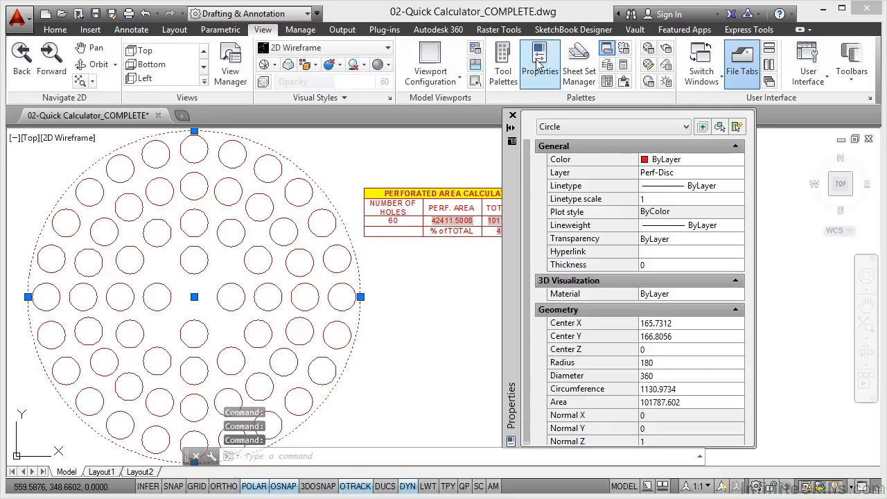
mouse_move(587, 255)
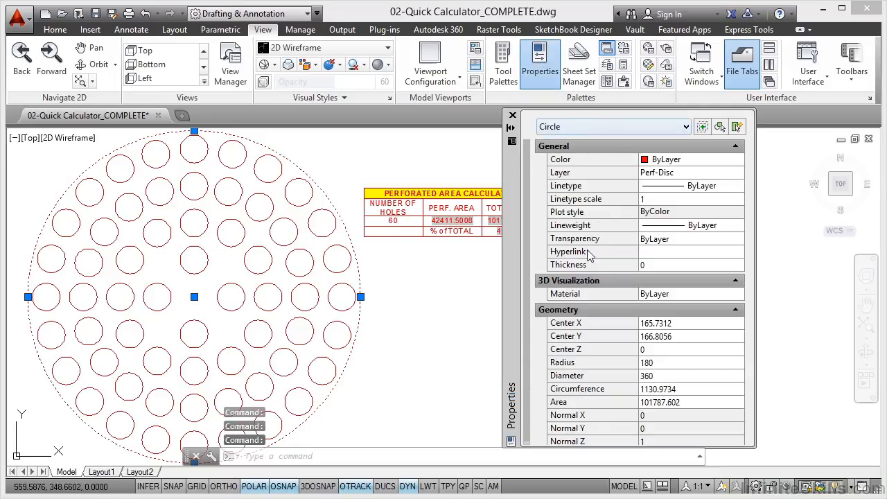
mouse_move(610, 408)
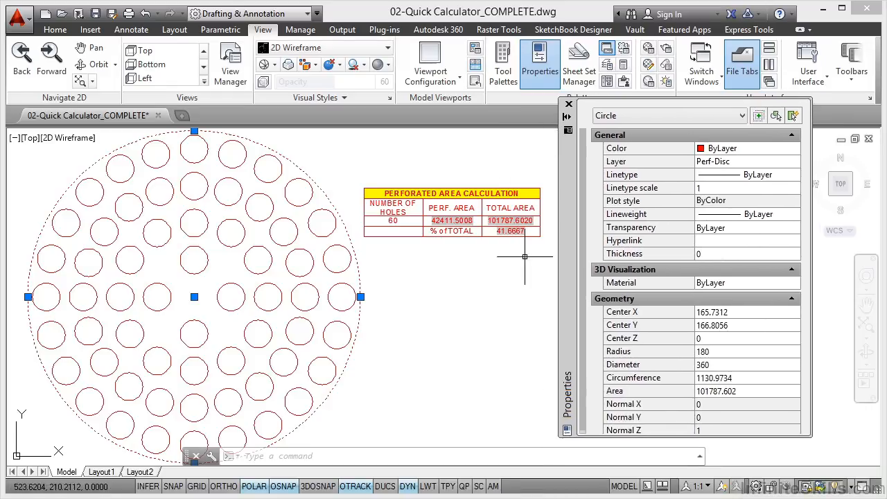
click(746, 391)
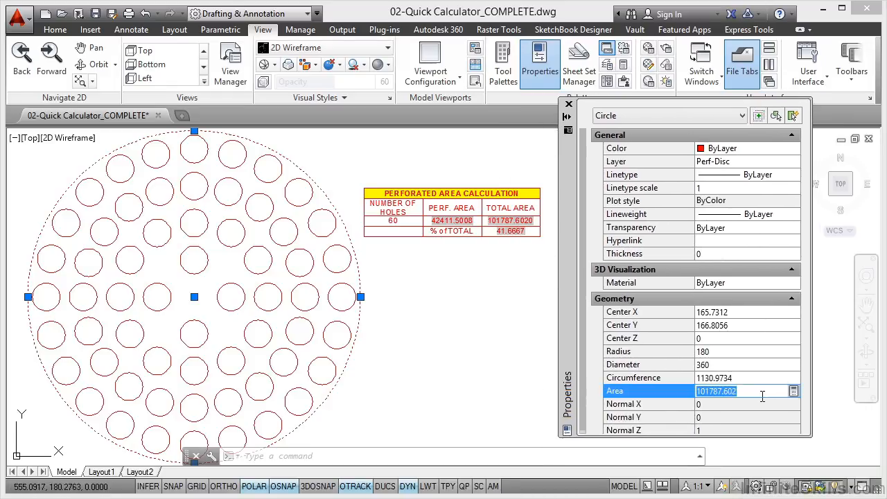
Launch QuickCalc from the Area field with 101787.602 loaded as input
click(792, 391)
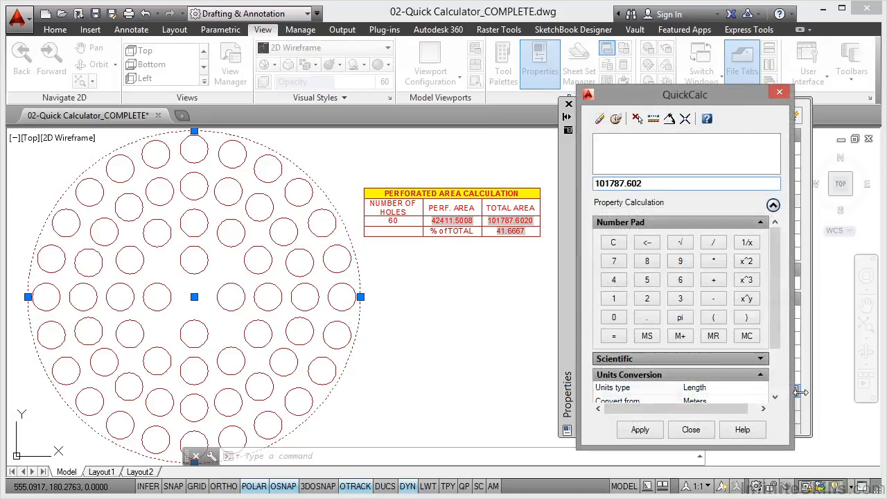
mouse_move(646, 280)
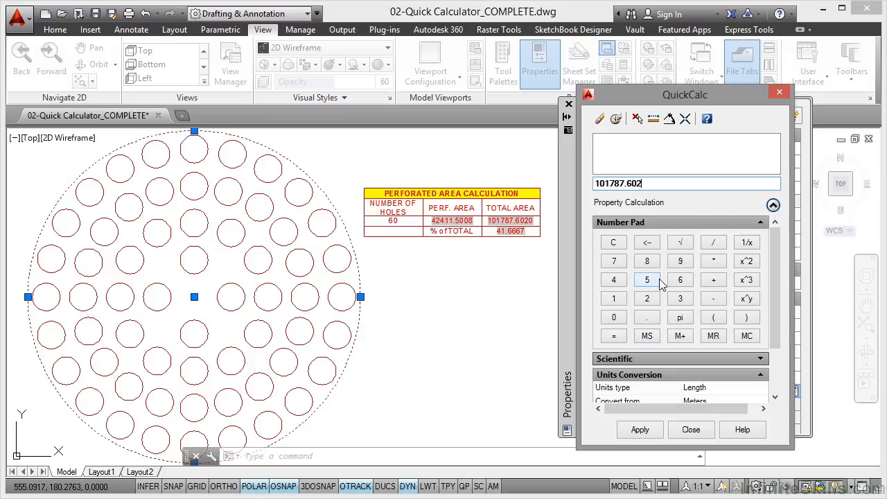
mouse_move(531, 291)
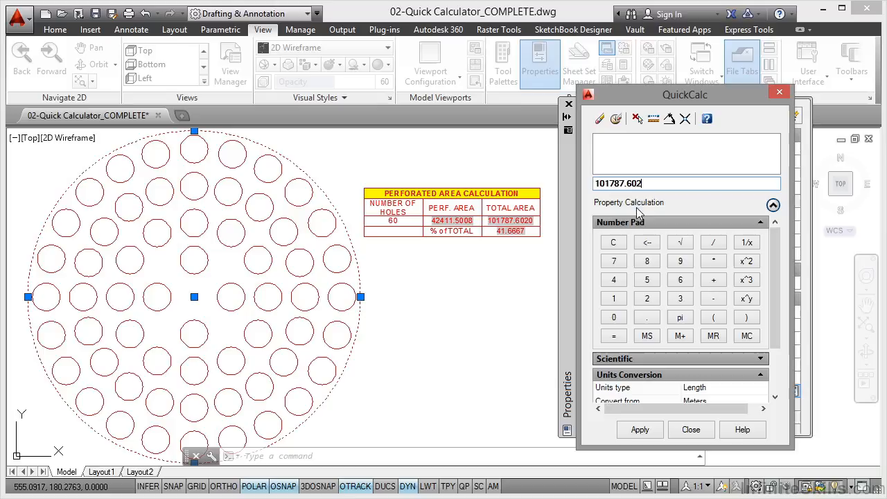
mouse_move(521, 262)
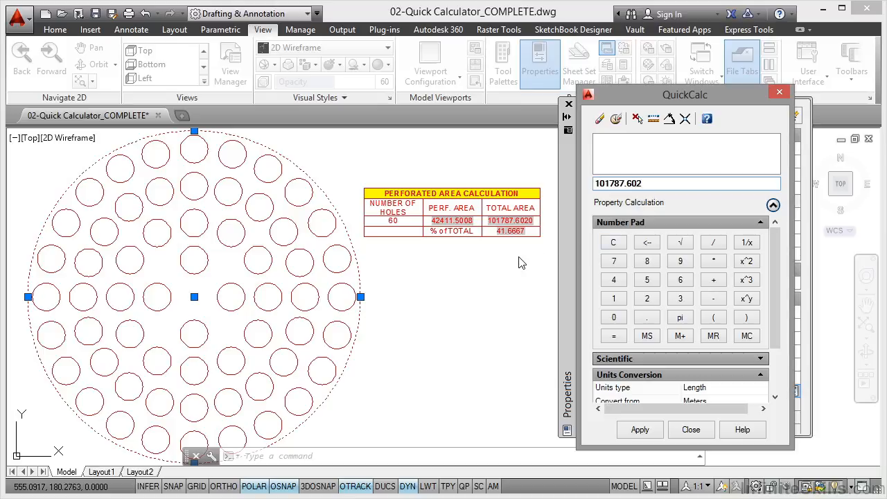
mouse_move(555, 269)
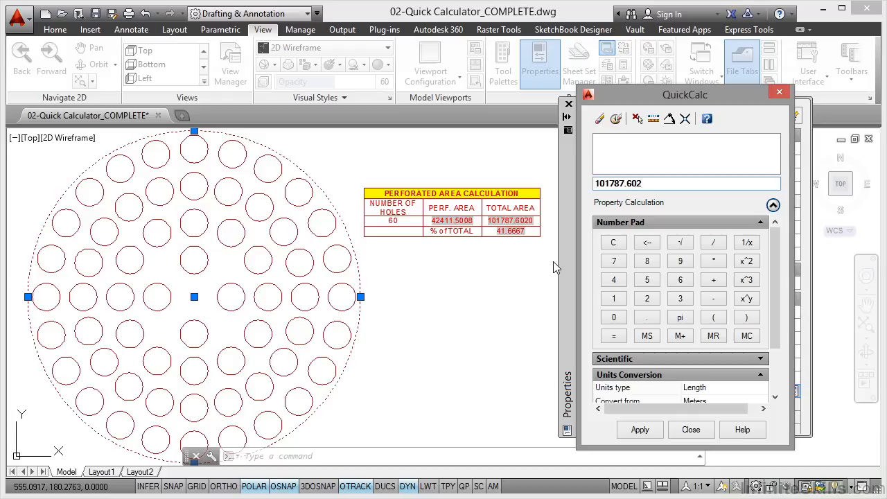
mouse_move(552, 269)
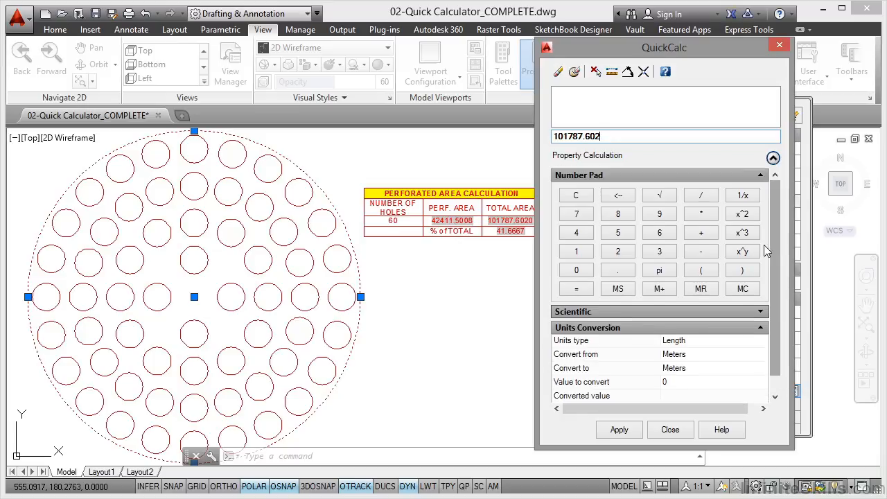
Multiply the total area by 0.42 in QuickCalc to get 42750.7928
click(701, 214)
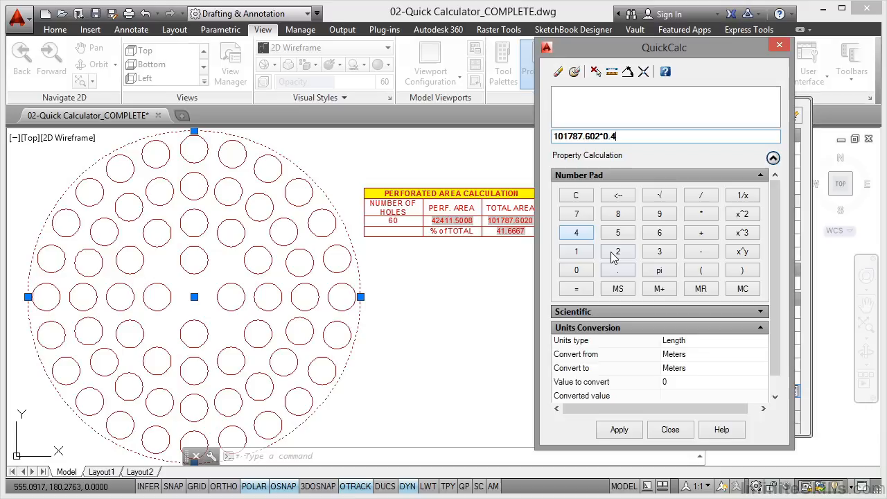
click(616, 250)
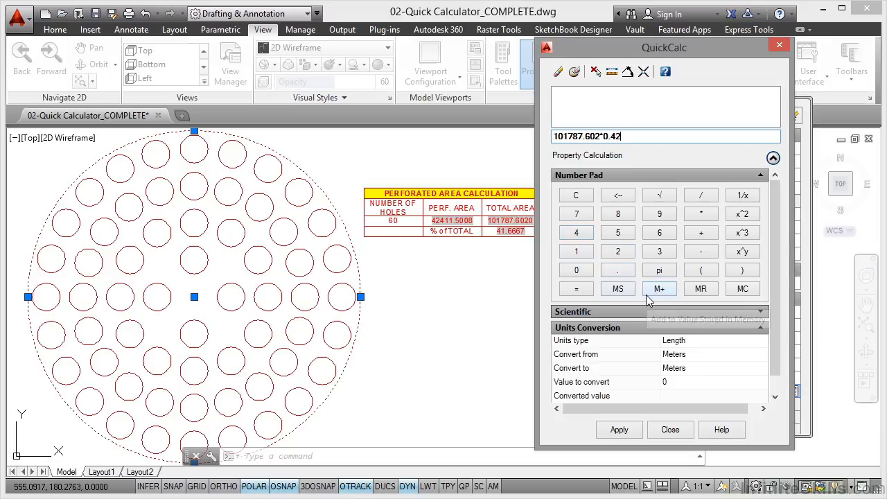
click(576, 288)
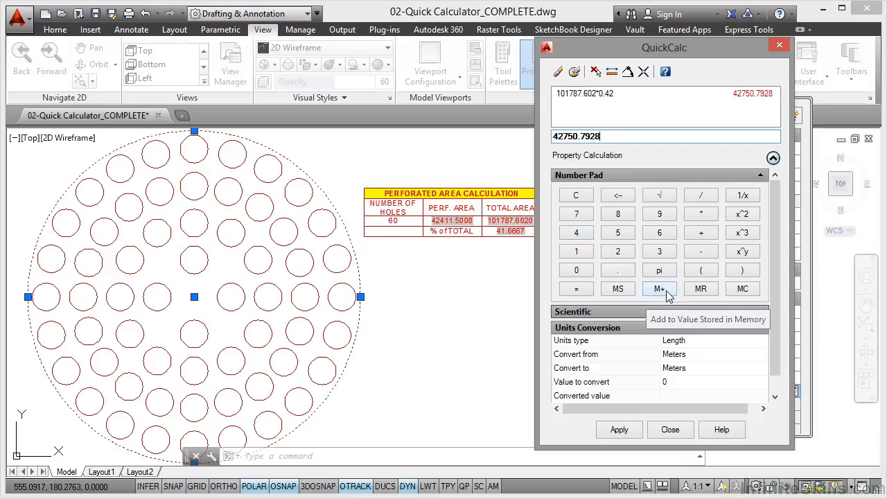
mouse_move(756, 111)
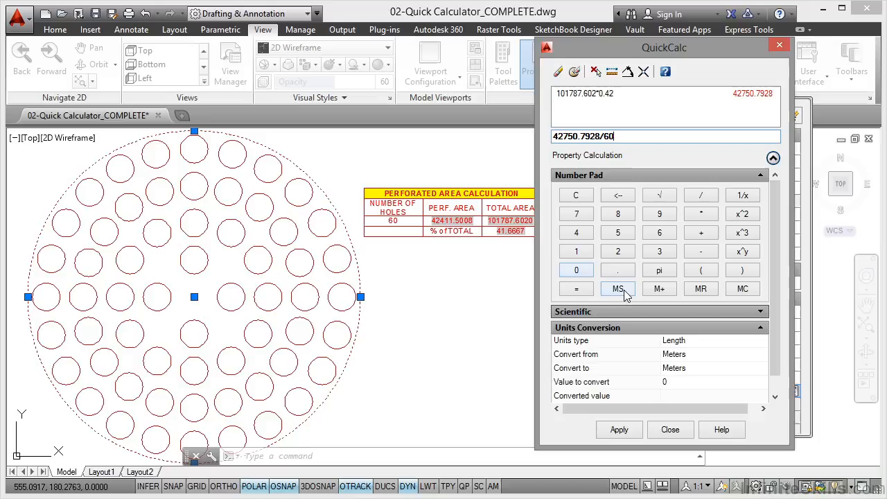
Divide by 60 to get 712.513213 per hole, copy the result and close QuickCalc
click(576, 288)
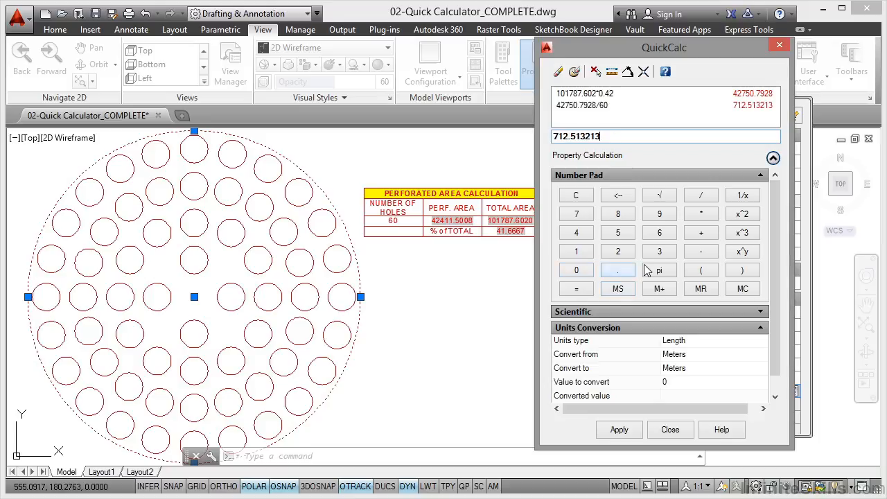
mouse_move(313, 250)
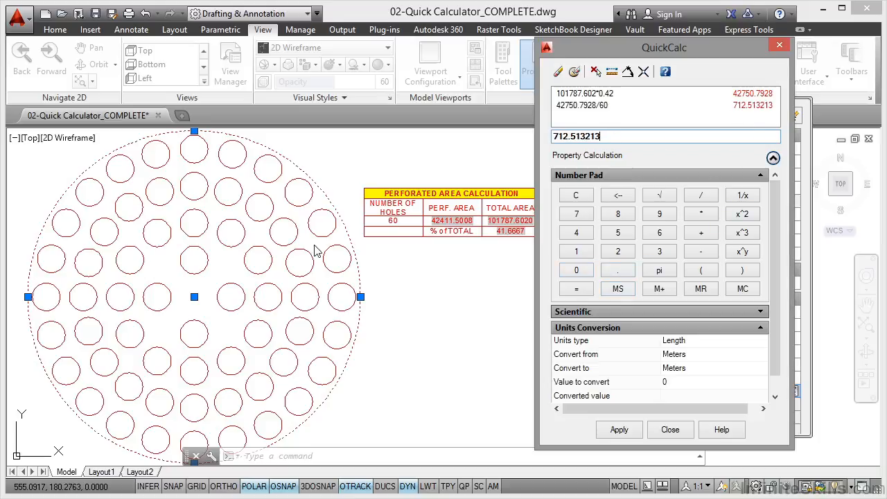
mouse_move(618, 194)
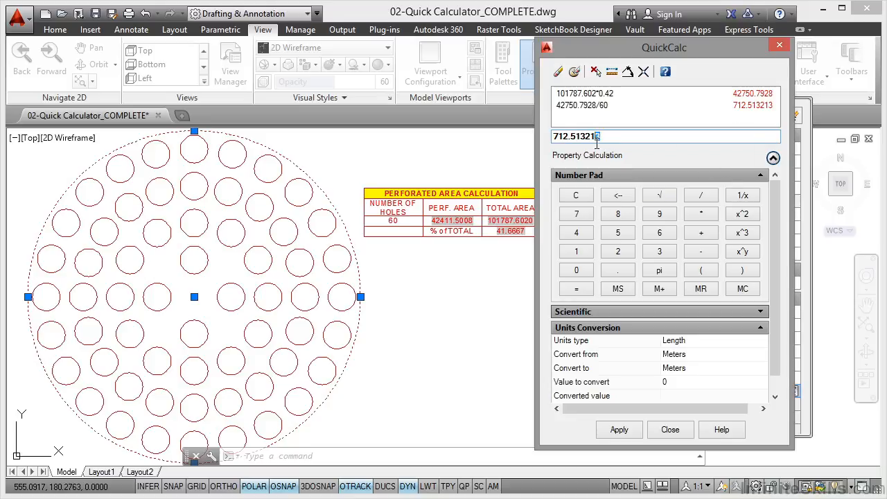
right_click(574, 136)
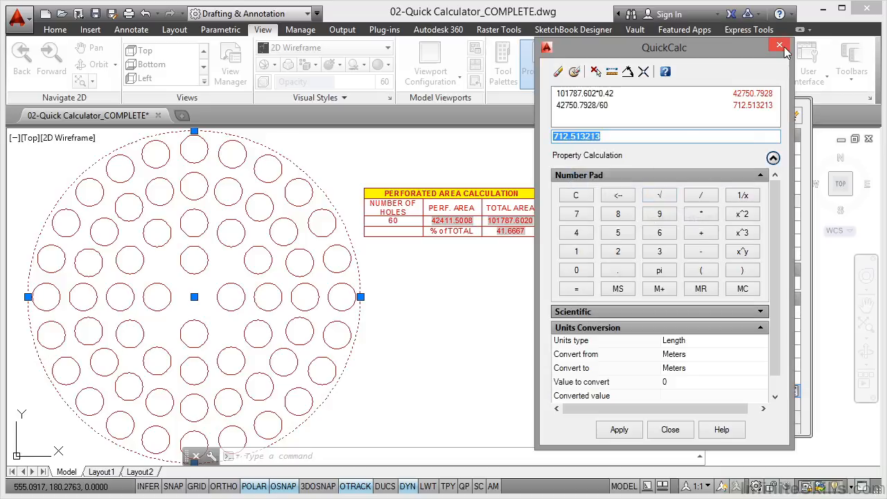
click(779, 47)
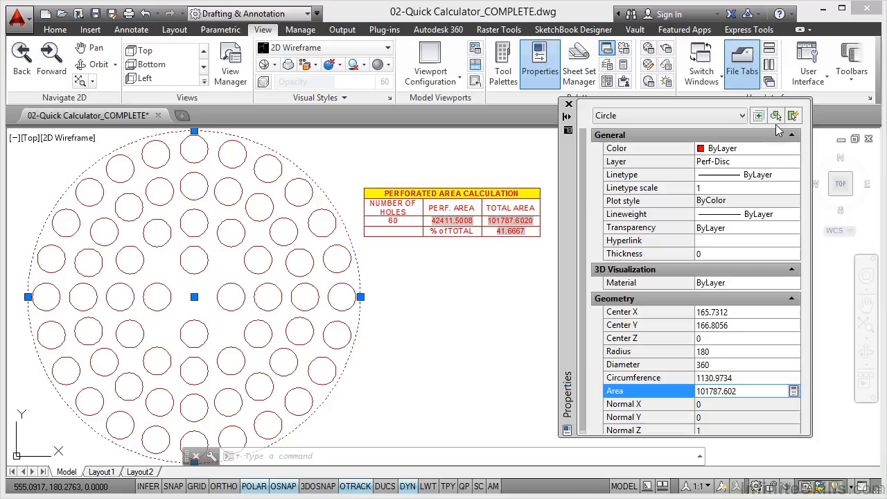
mouse_move(476, 313)
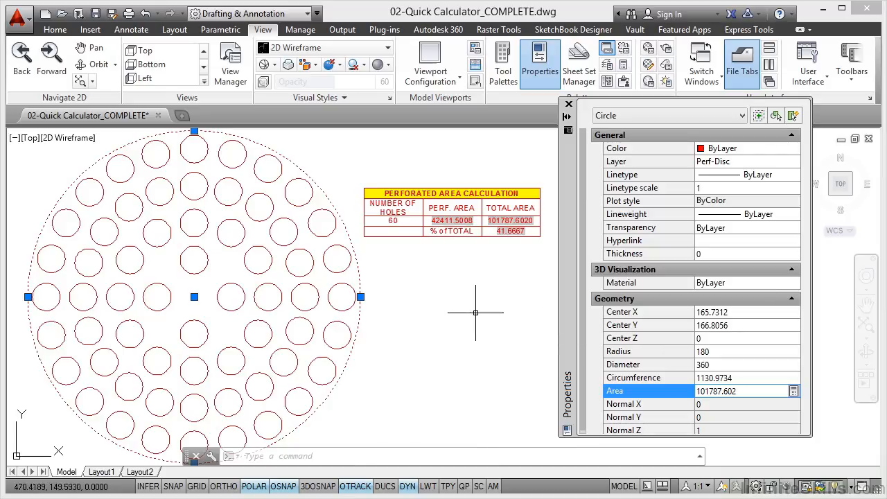
Clear the selection and window-select all 60 hole circles, excluding the outer boundary
key(Escape)
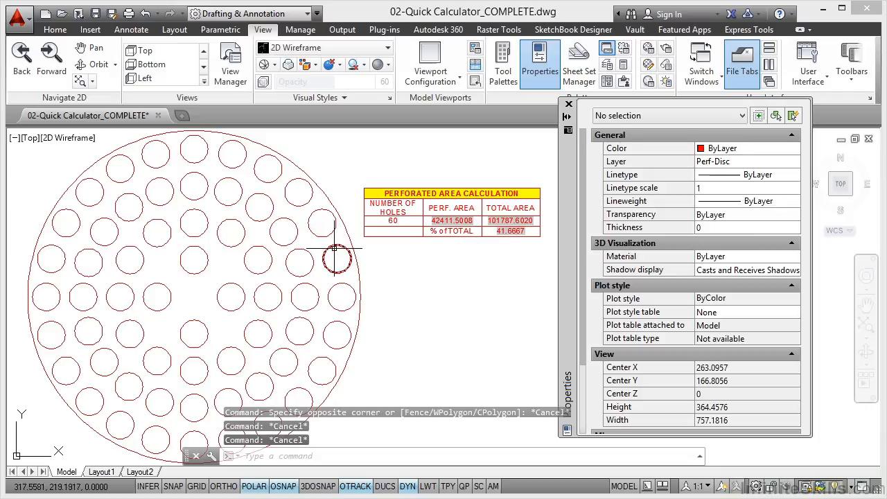
mouse_move(277, 297)
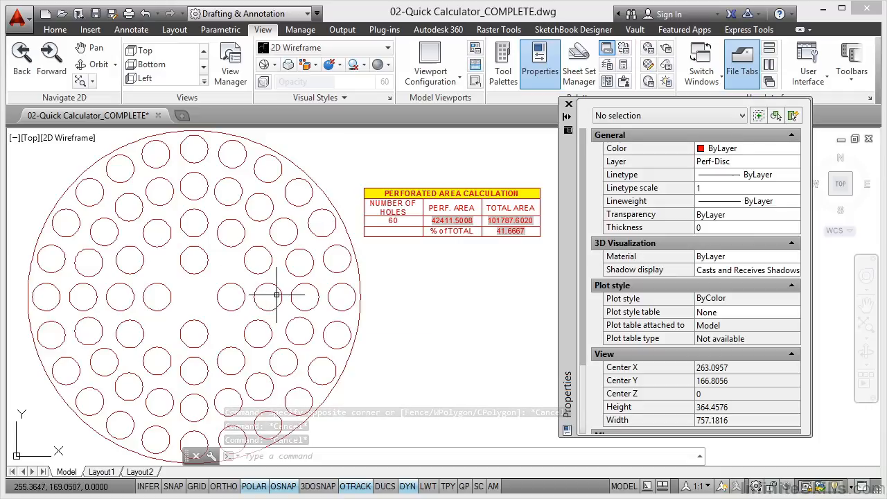
mouse_move(350, 316)
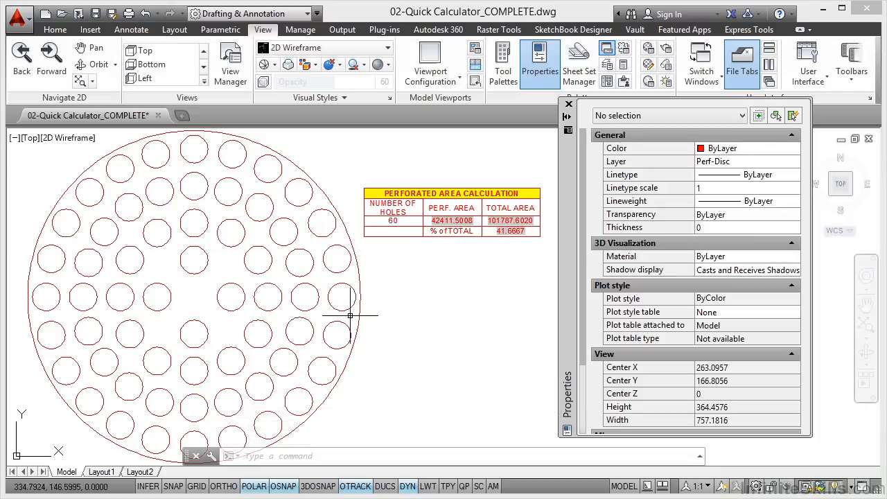
click(146, 245)
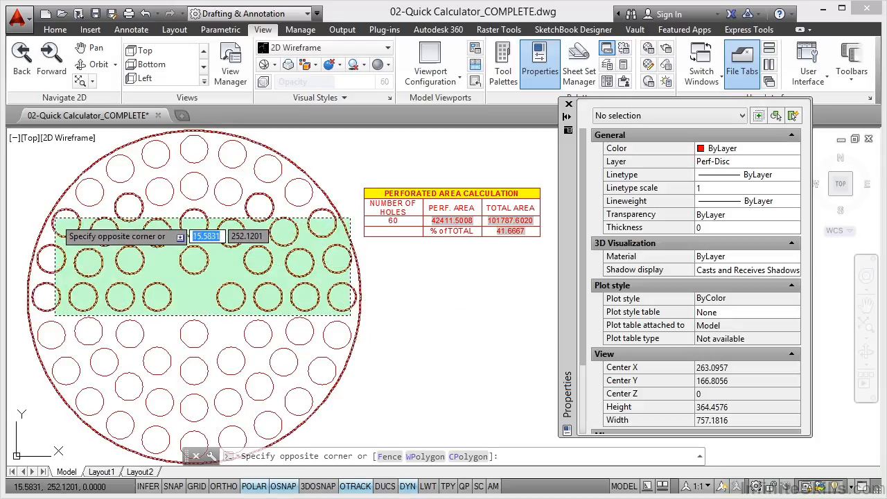
click(341, 186)
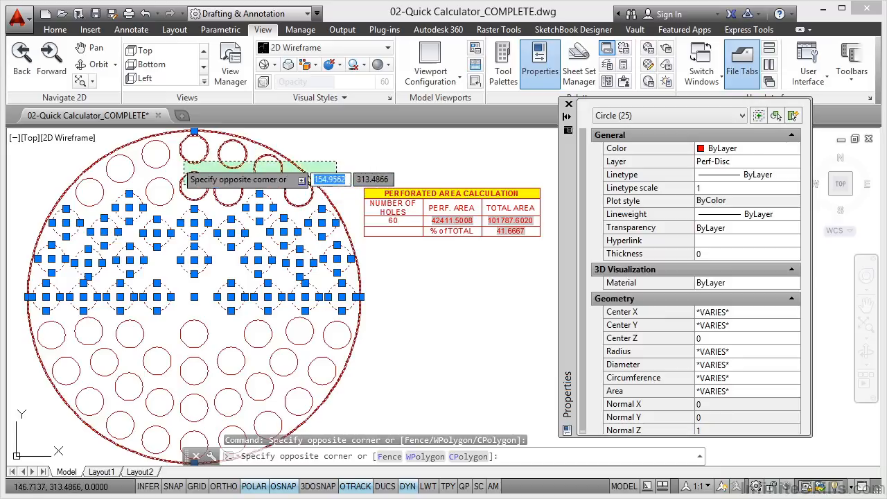
click(215, 271)
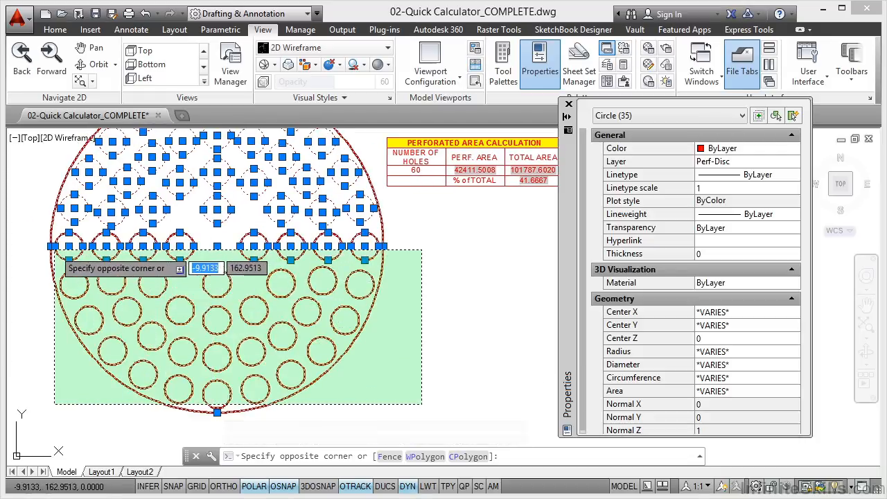
click(418, 317)
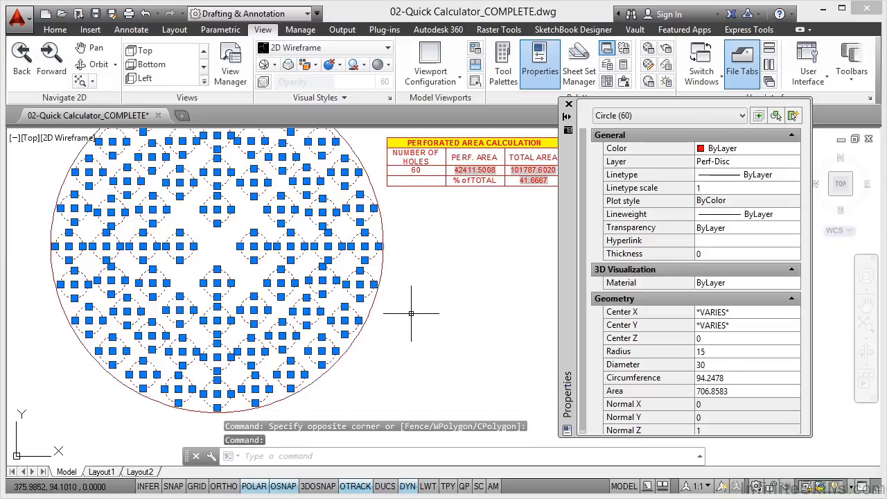
mouse_move(740, 399)
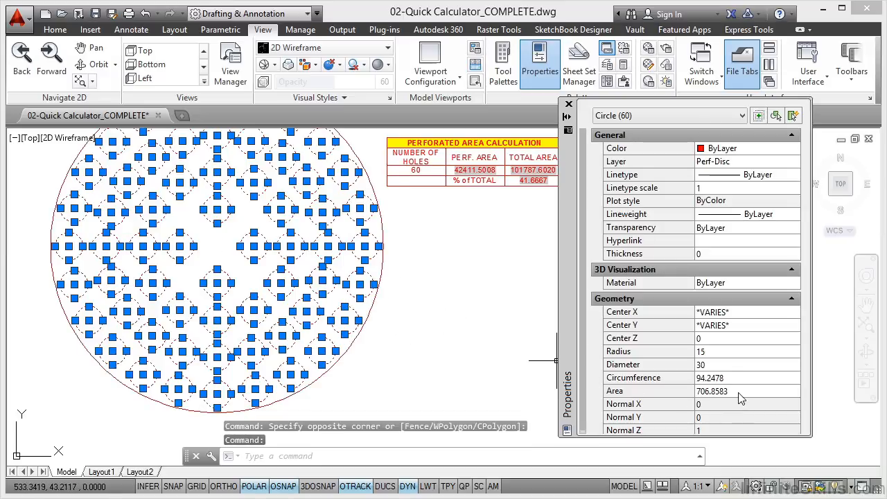
Paste 712.513213 as the Area of all 60 holes, giving radius 15.0599, and close Properties
click(713, 391)
text(712.5132)
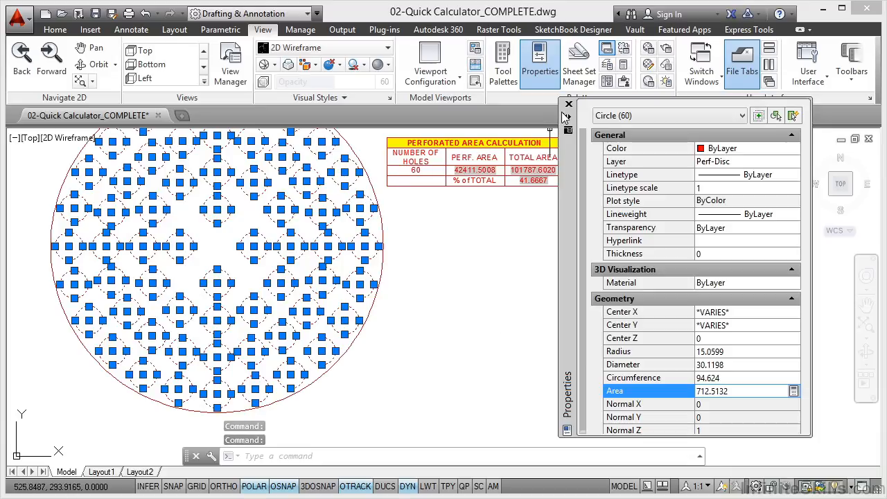
click(568, 104)
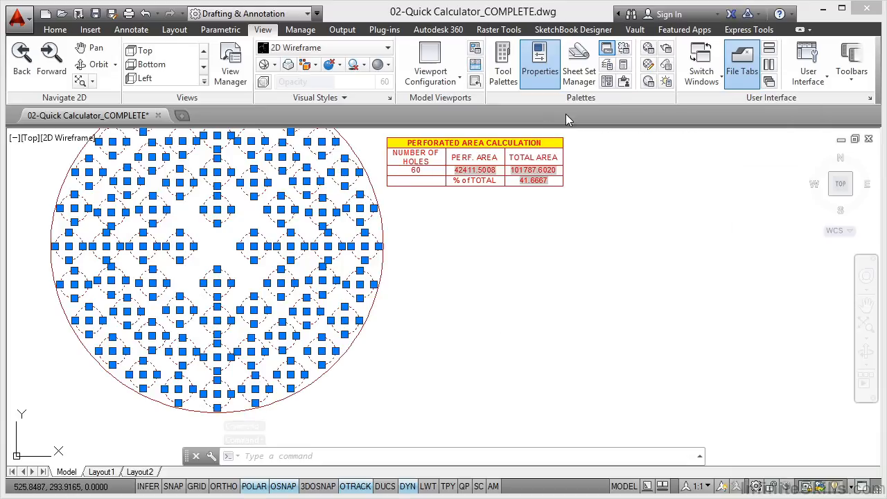
Deselect the holes, zoom to the table still reading 41.6667 percent, and enter REGEN
key(Escape)
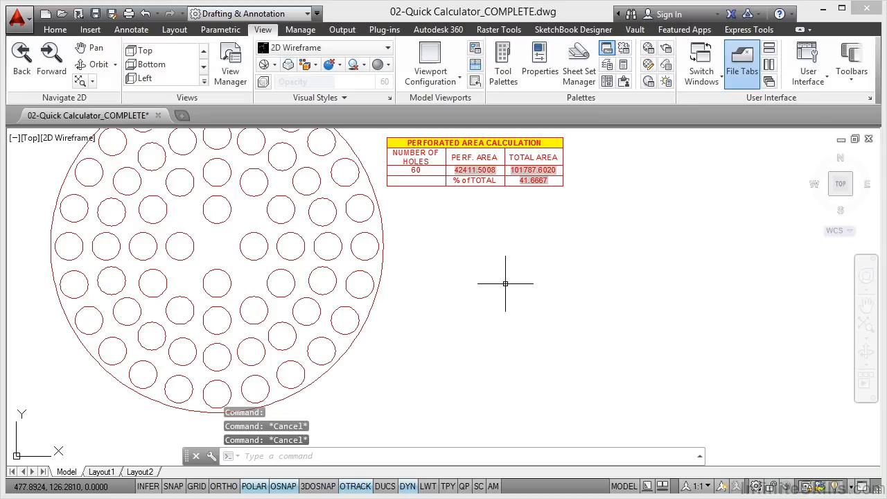
scroll(down, 3)
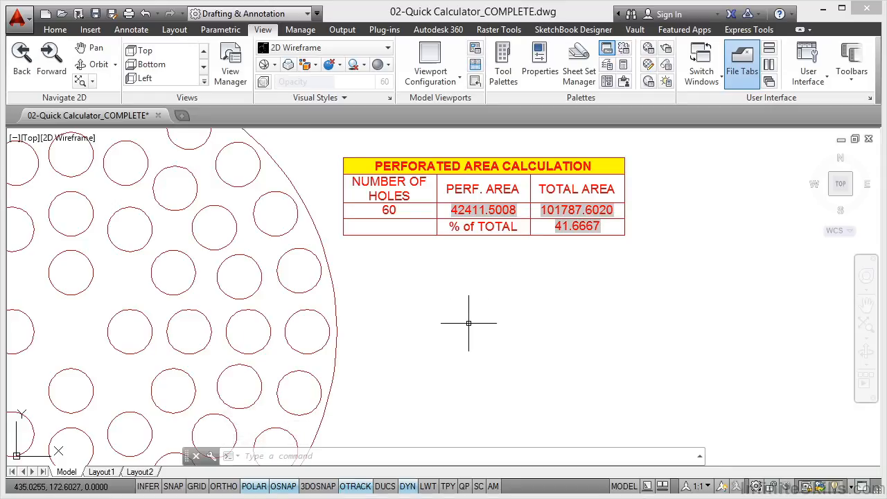
text(regen)
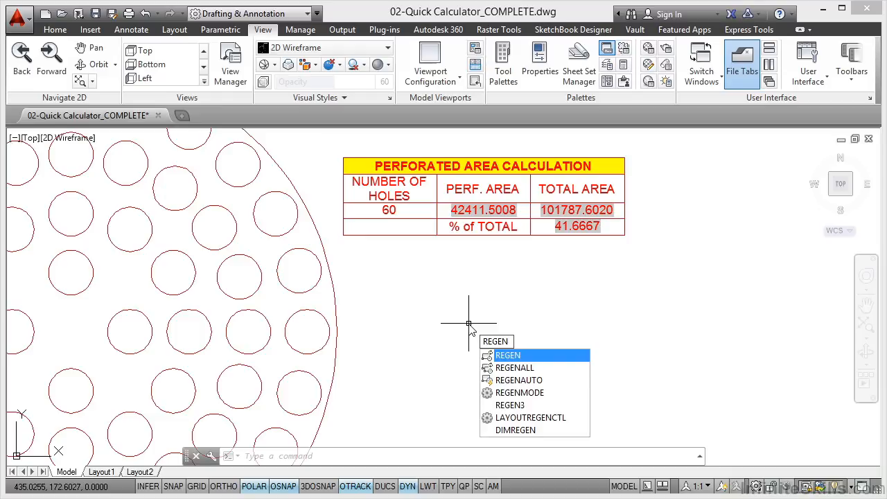
Run REGEN so the table updates to 42750.7928 perforated area, 42.0000 percent
click(507, 354)
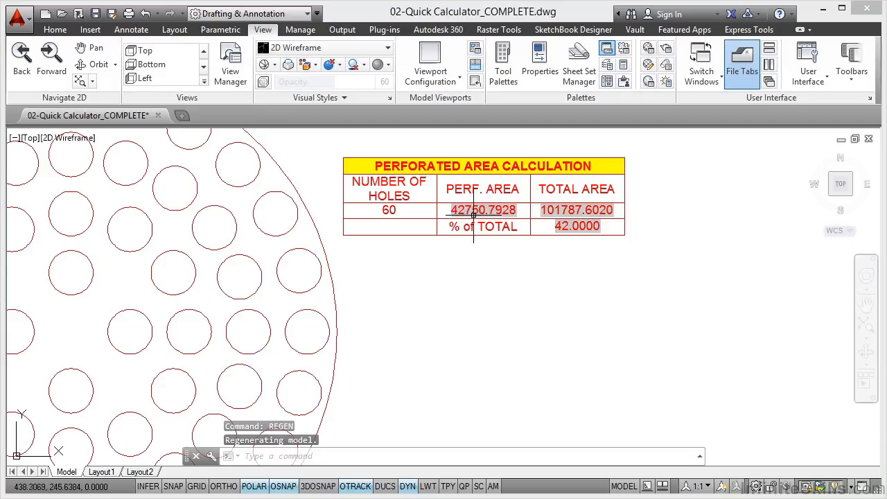
mouse_move(440, 311)
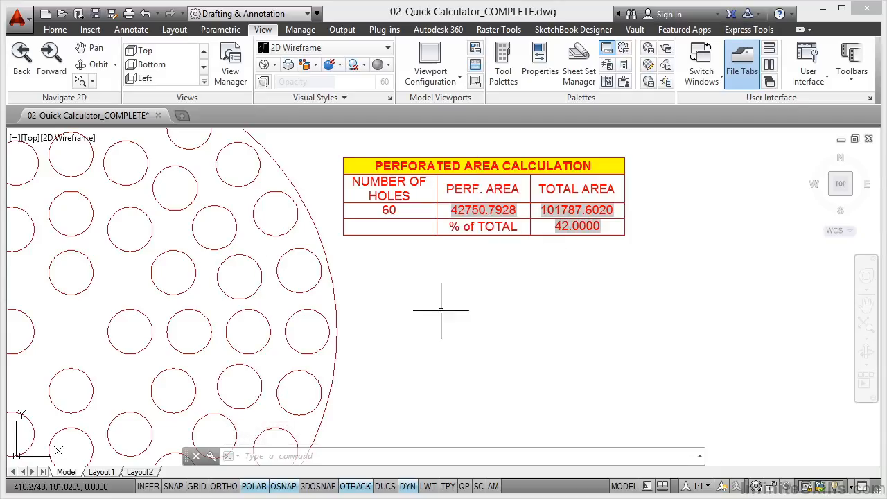
mouse_move(505, 317)
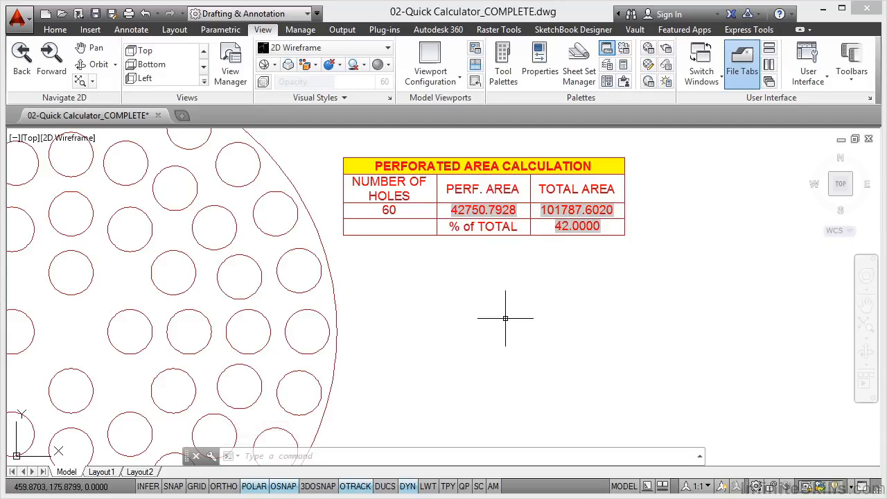